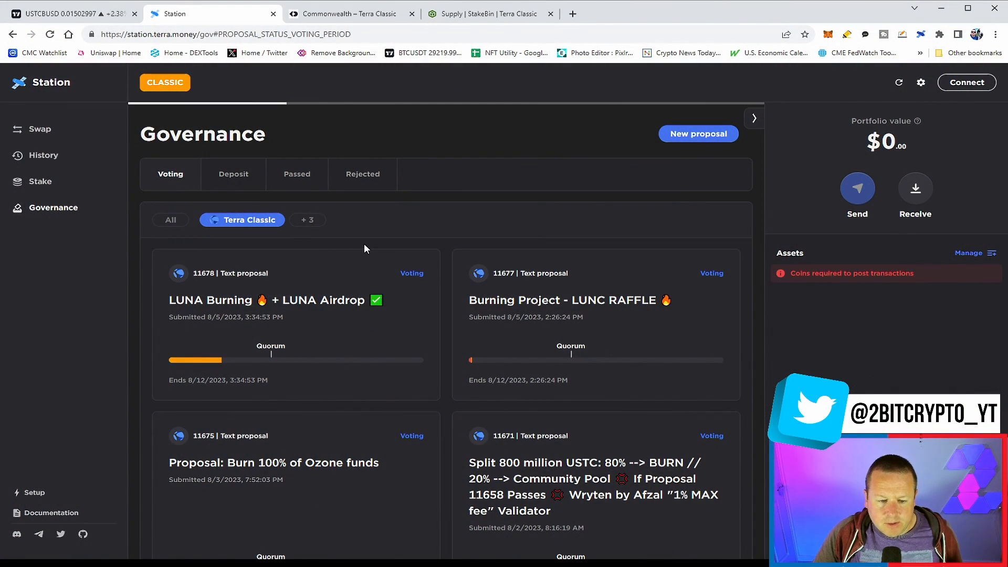
- Read through governance proposals and review the Burn 100% of Ozone funds proposal
{"action": "scroll", "scroll_direction": "down", "scroll_amount": 3}
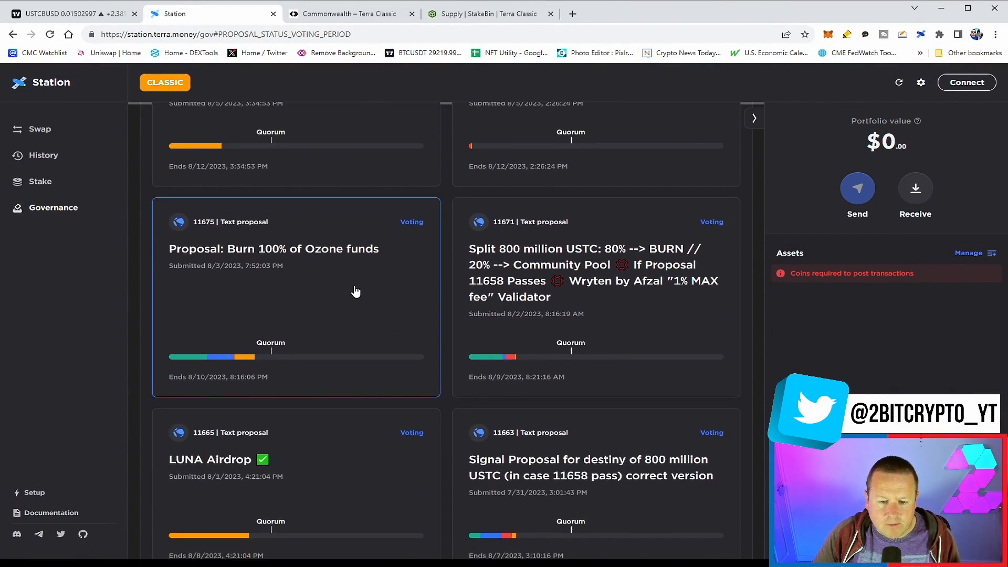
{"action": "scroll", "scroll_direction": "down", "scroll_amount": 3}
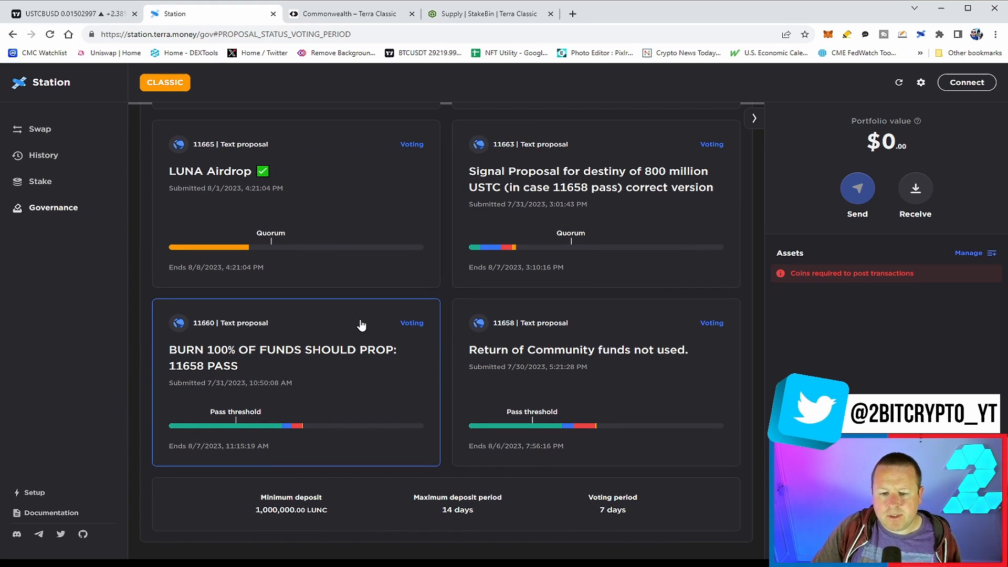
{"action": "mouse_move", "coordinate": [435, 371]}
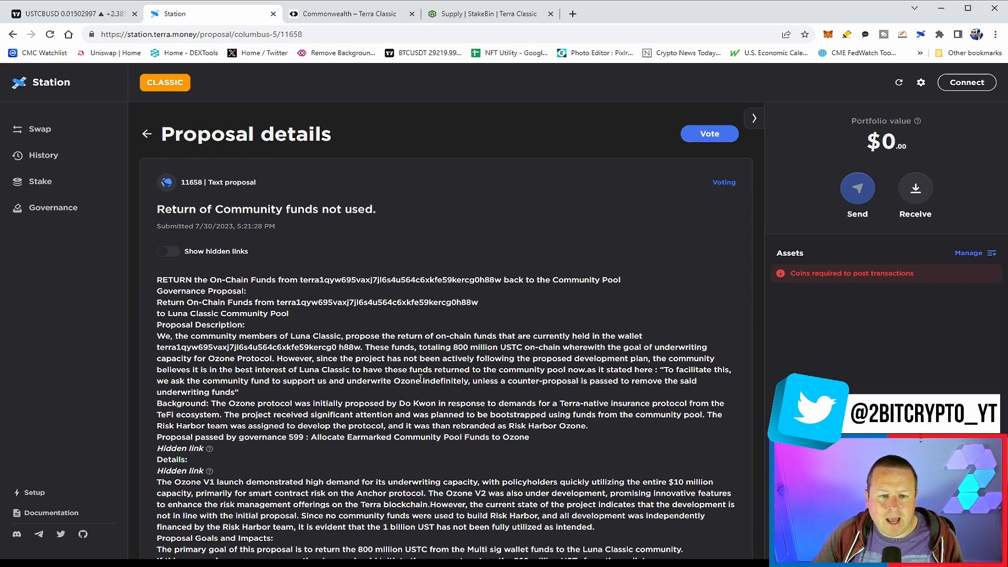
{"action": "mouse_move", "coordinate": [119, 141]}
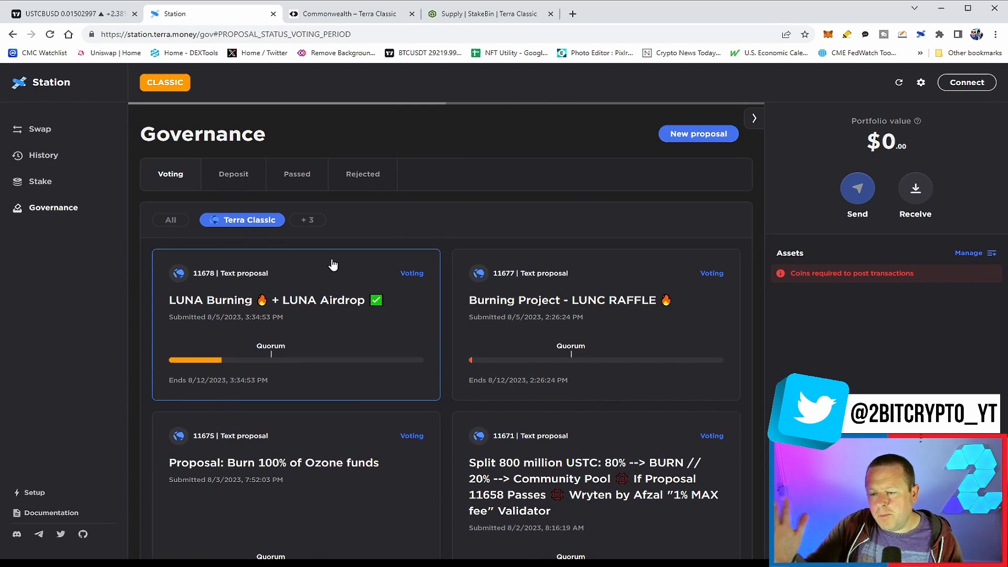
{"action": "scroll", "scroll_direction": "down", "scroll_amount": 3}
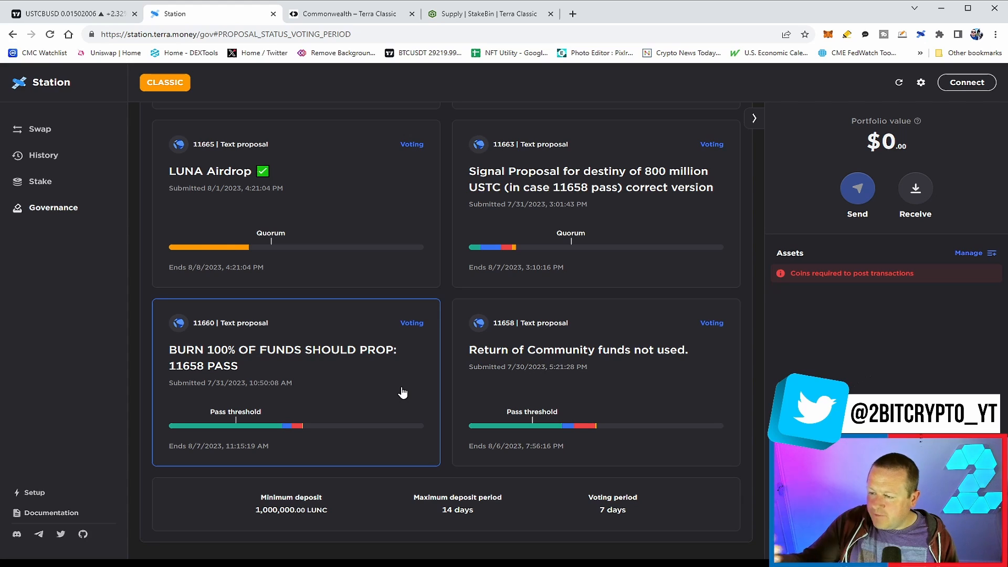
{"action": "mouse_move", "coordinate": [390, 387]}
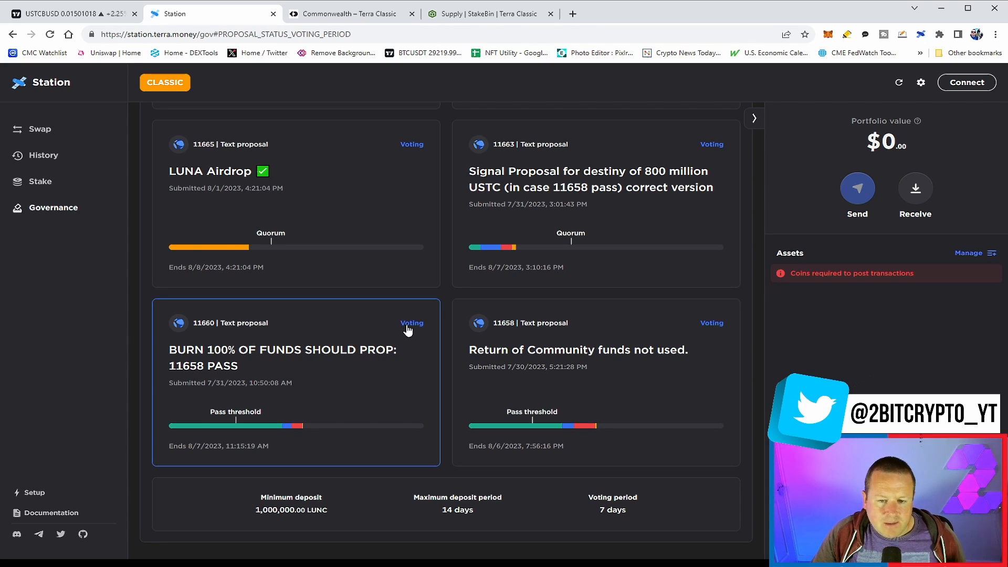
{"action": "mouse_move", "coordinate": [316, 343]}
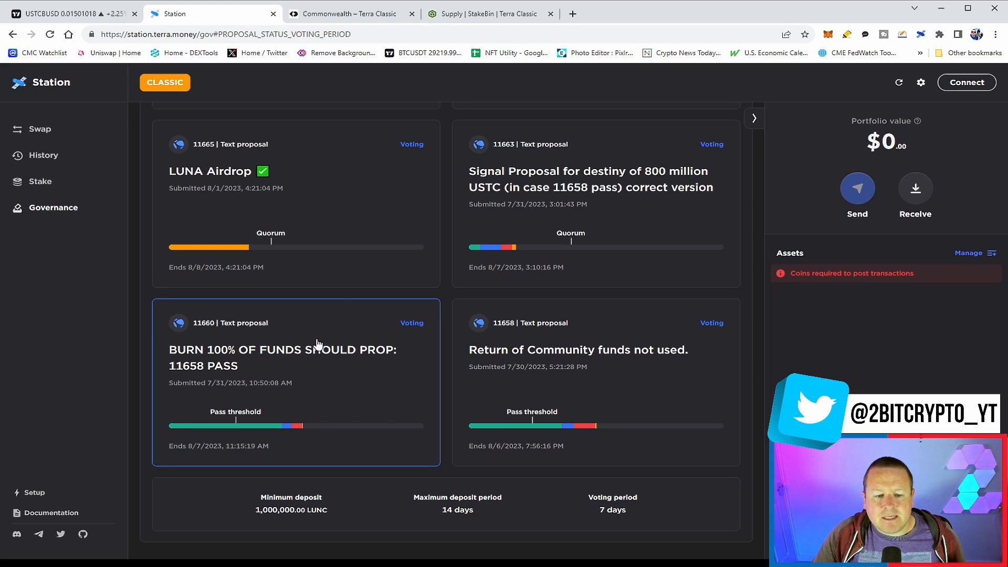
{"action": "mouse_move", "coordinate": [339, 402]}
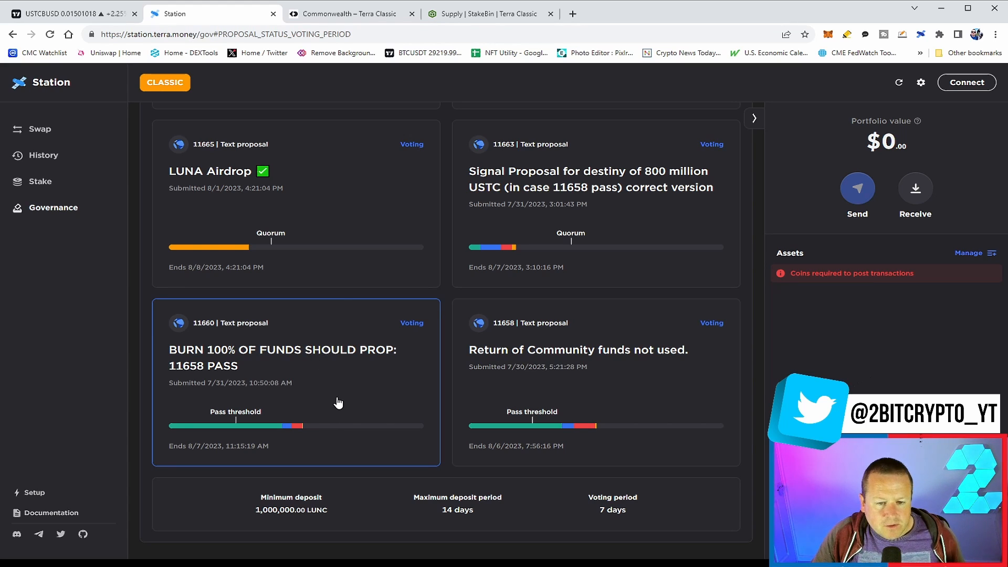
{"action": "mouse_move", "coordinate": [333, 386]}
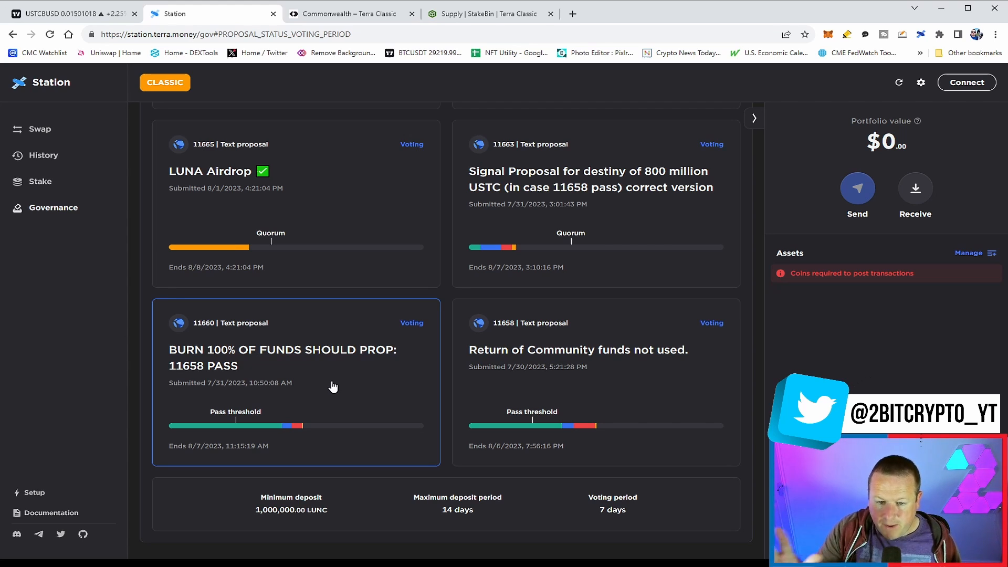
{"action": "mouse_move", "coordinate": [598, 360]}
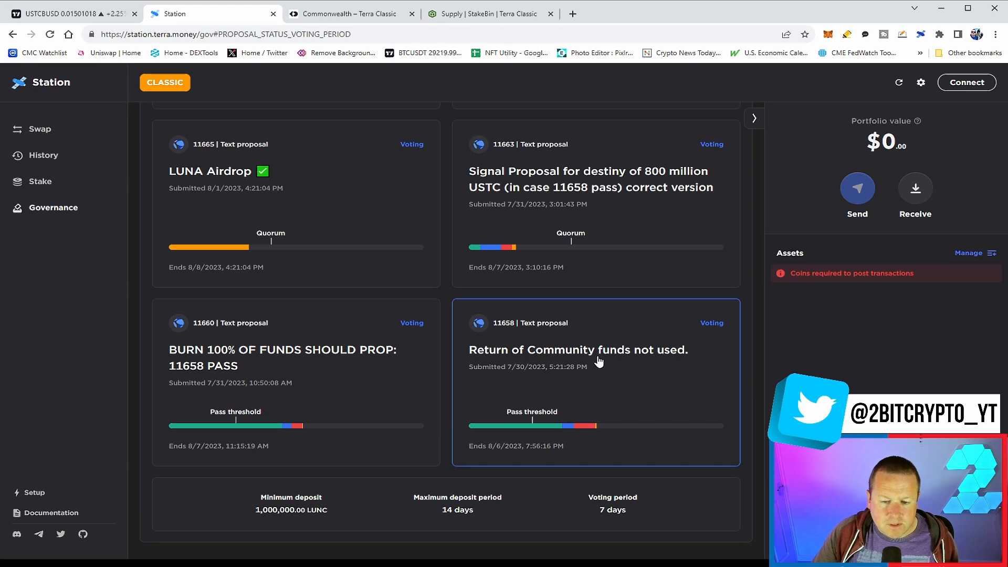
{"action": "mouse_move", "coordinate": [298, 408]}
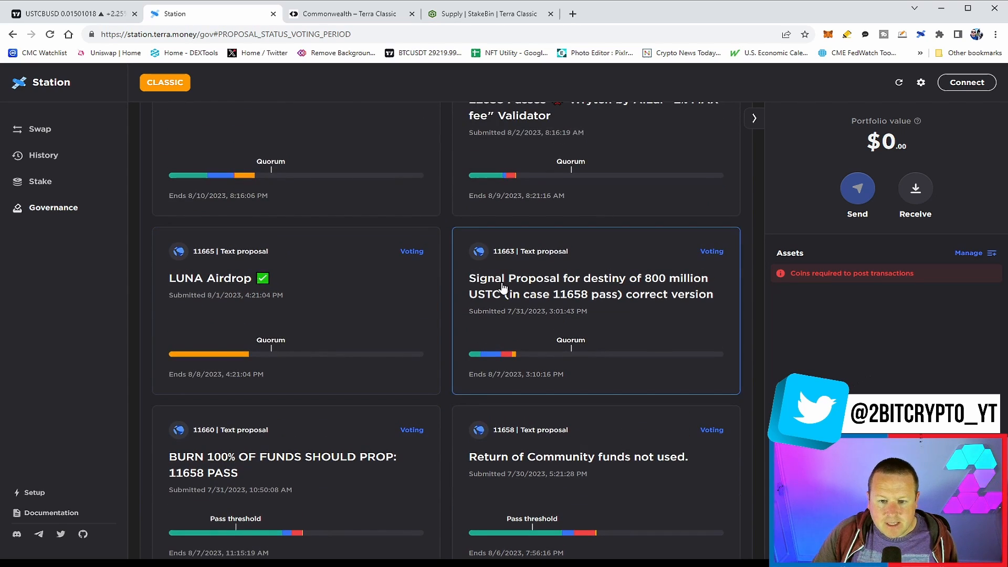
{"action": "mouse_move", "coordinate": [525, 302]}
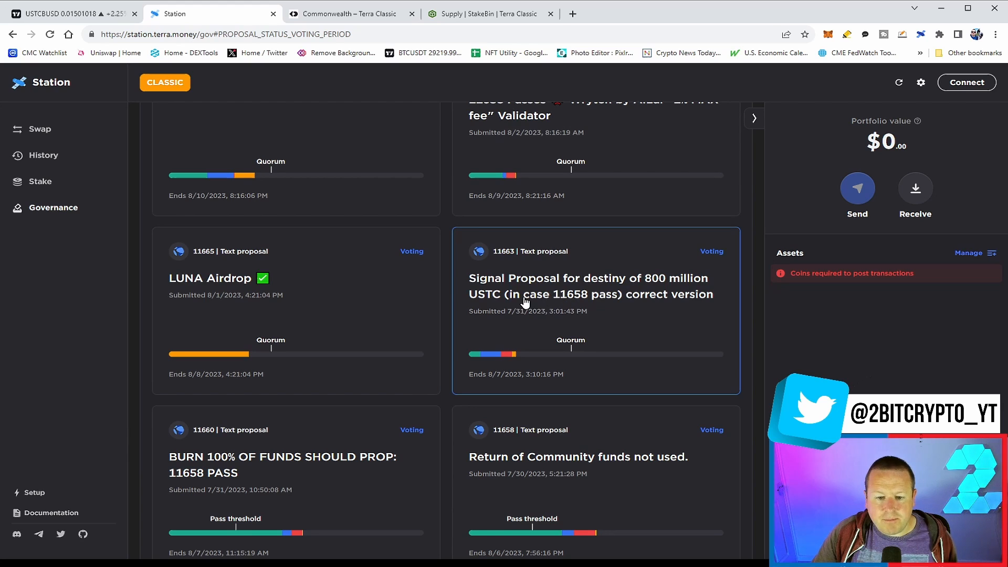
{"action": "mouse_move", "coordinate": [561, 305]}
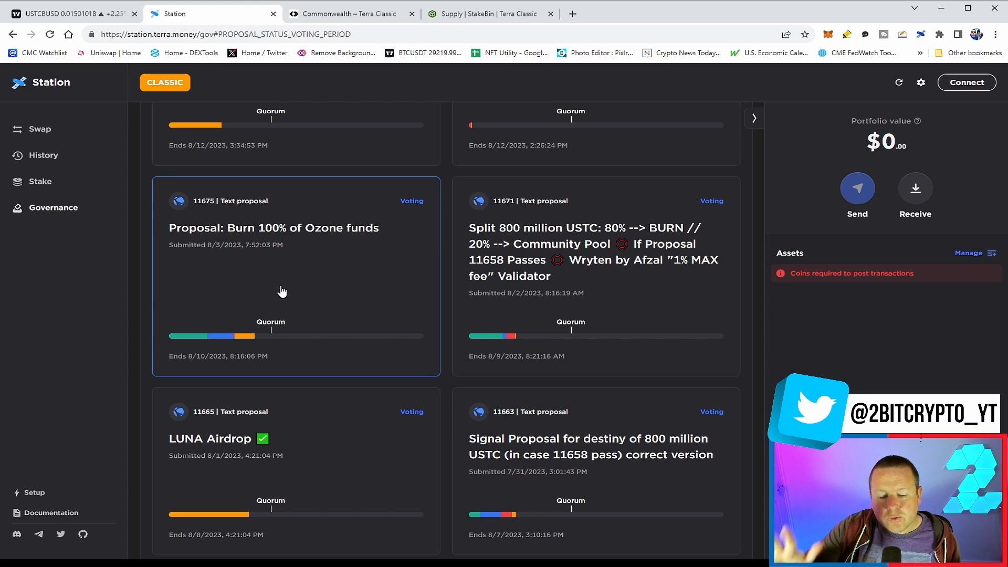
{"action": "mouse_move", "coordinate": [279, 293]}
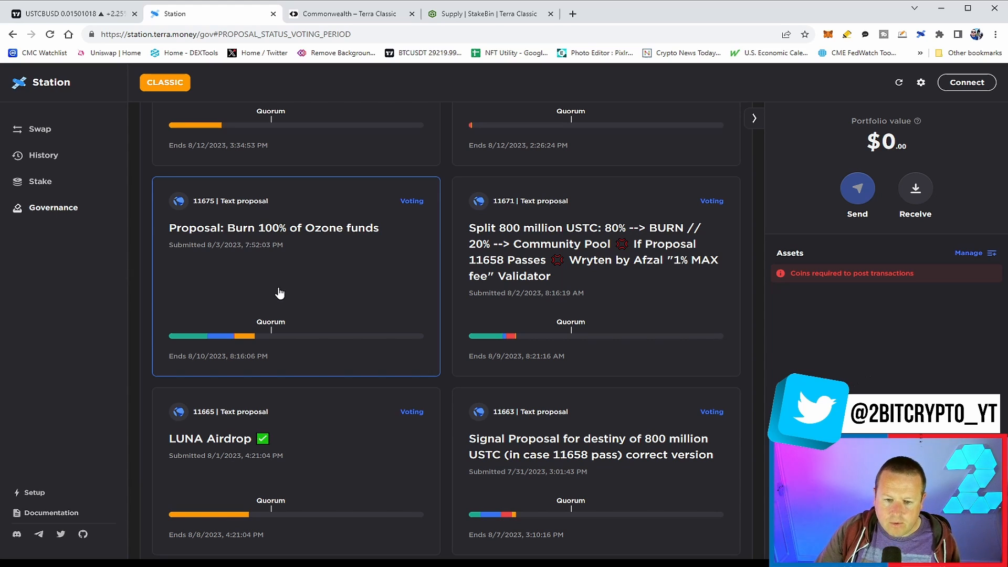
{"action": "scroll", "scroll_direction": "down", "scroll_amount": 3}
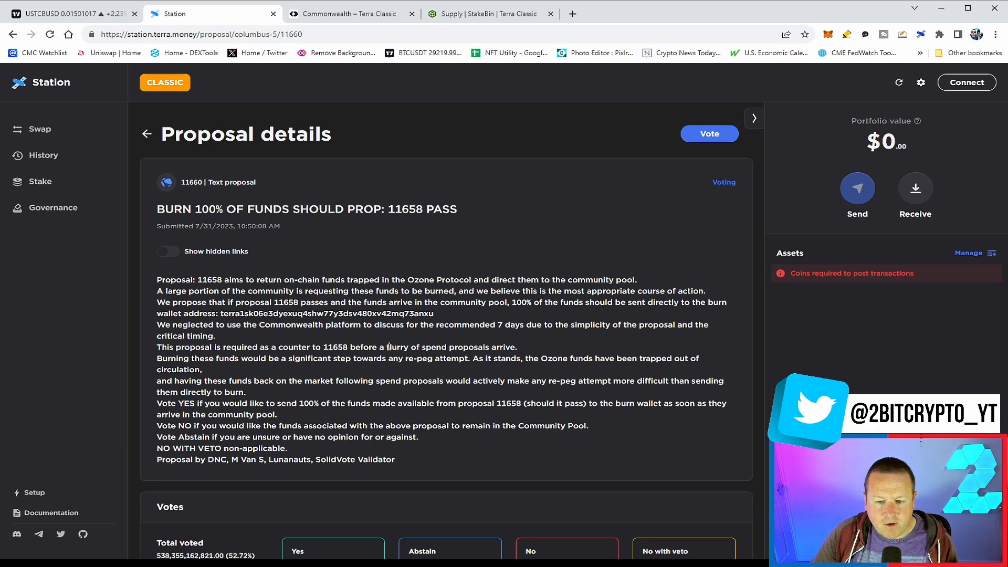
{"action": "mouse_move", "coordinate": [381, 322]}
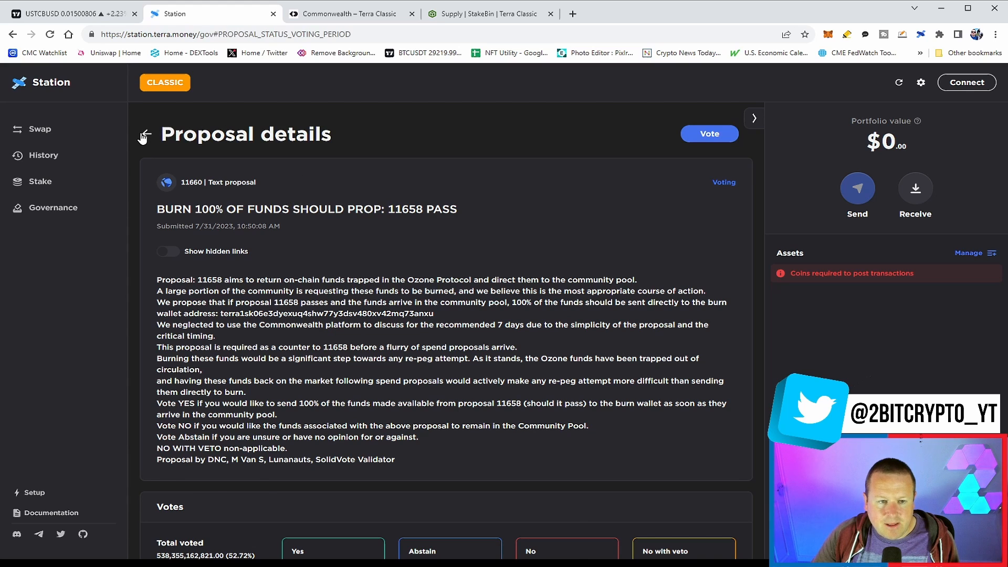
{"action": "left_click", "coordinate": [143, 135]}
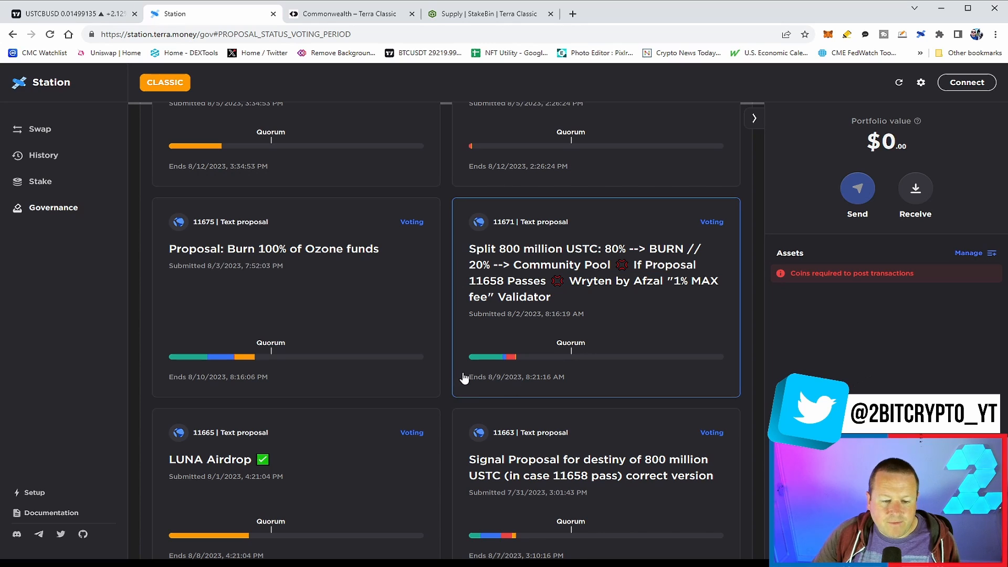
{"action": "left_click", "coordinate": [273, 249]}
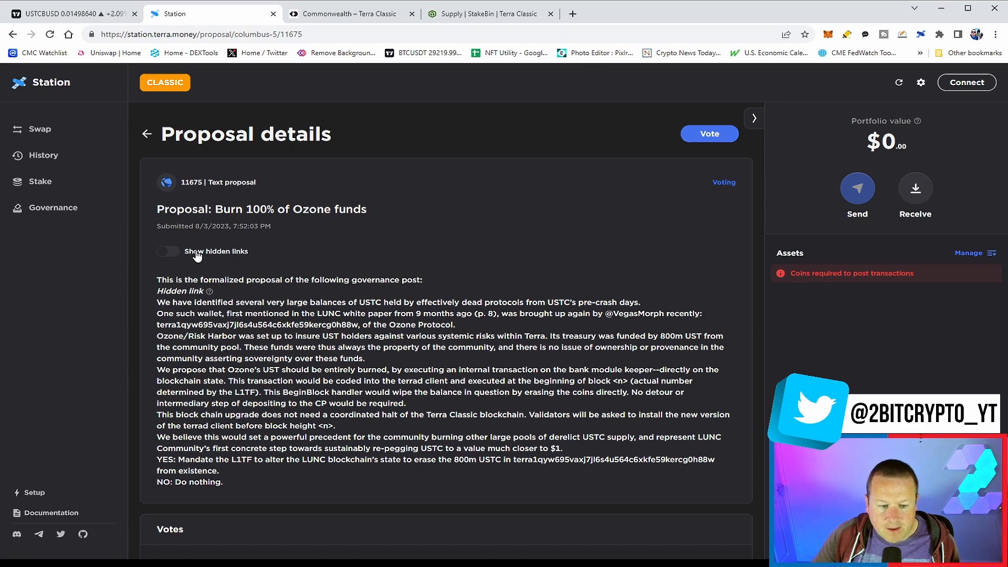
{"action": "mouse_move", "coordinate": [202, 263]}
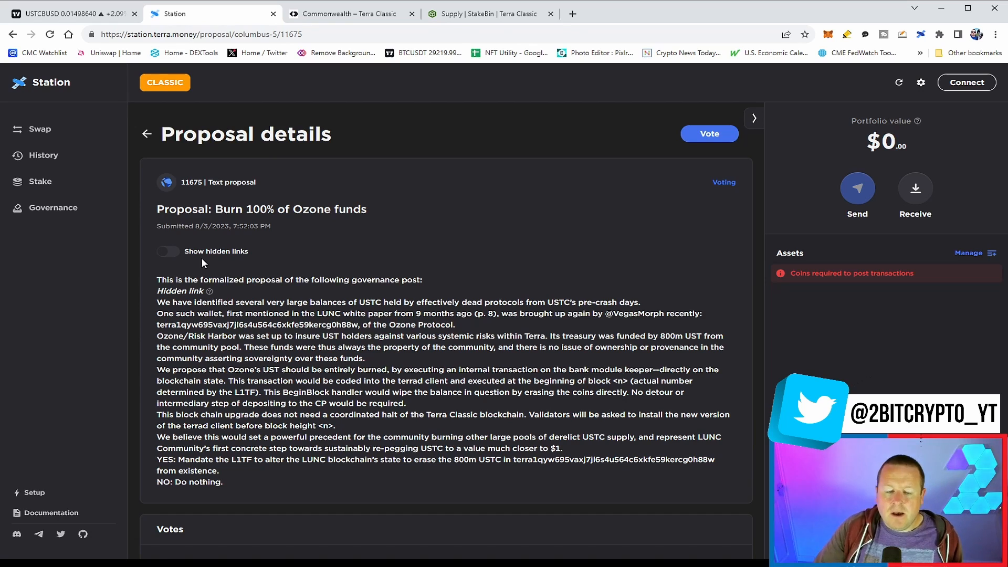
{"action": "mouse_move", "coordinate": [328, 100]}
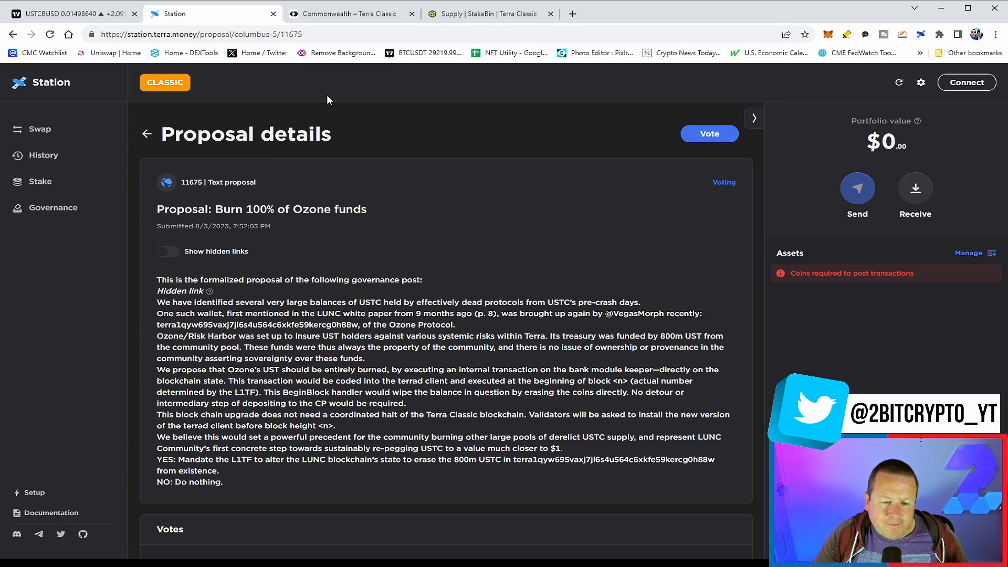
{"action": "mouse_move", "coordinate": [314, 90]}
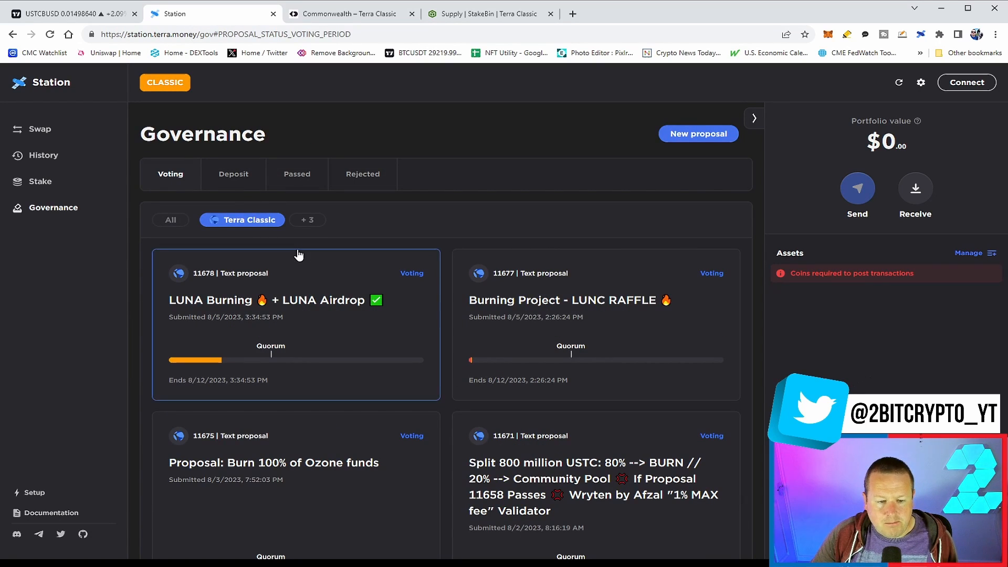
{"action": "scroll", "scroll_direction": "down", "scroll_amount": 3}
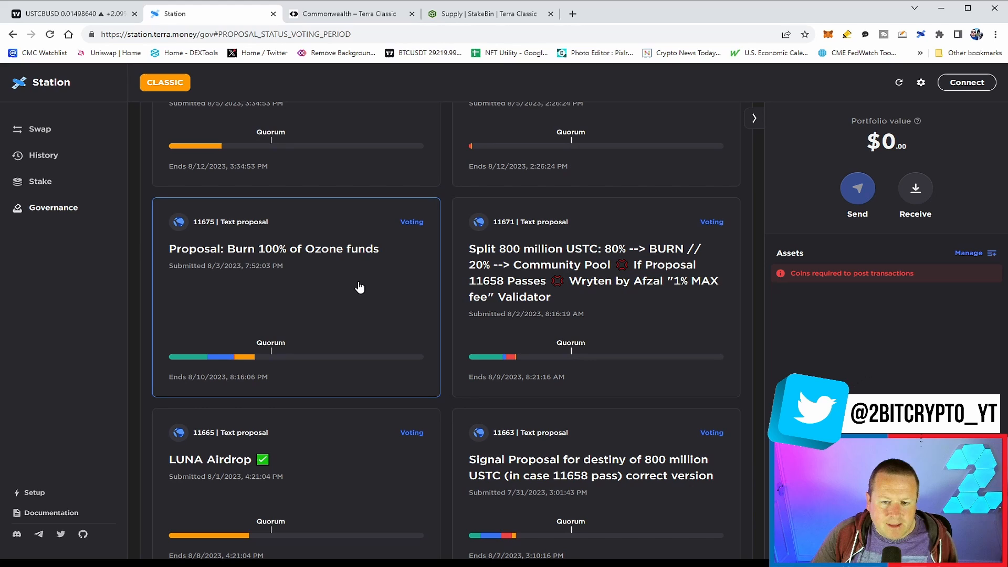
{"action": "mouse_move", "coordinate": [400, 256]}
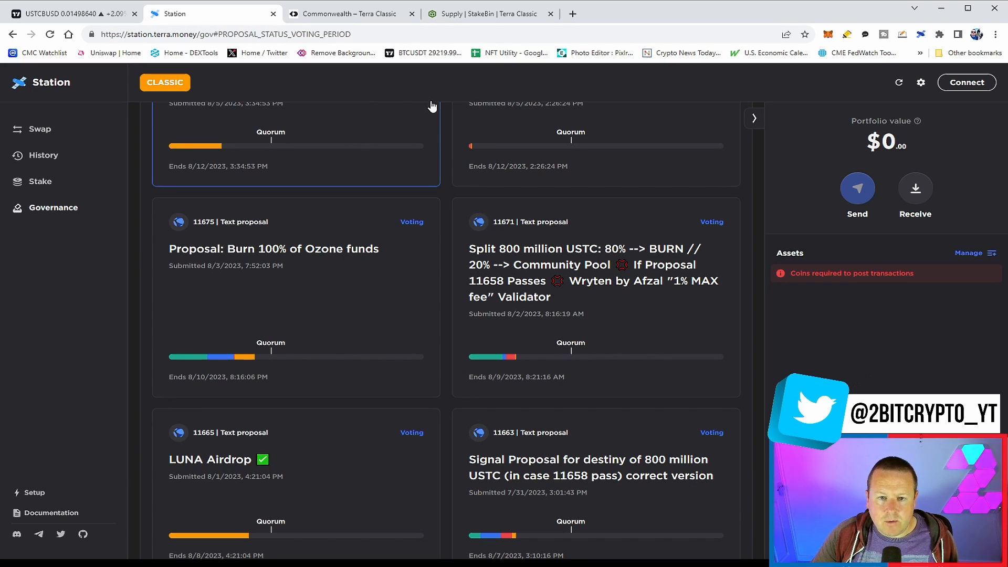
- Switch to StakeBin's Terra Classic total LUNC supply page
{"action": "left_click", "coordinate": [491, 13]}
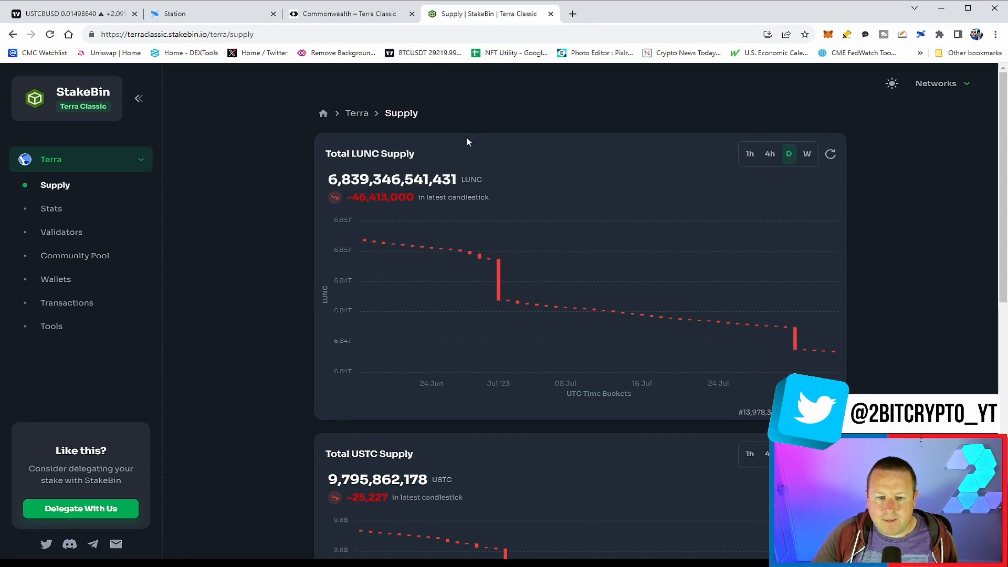
{"action": "mouse_move", "coordinate": [411, 275]}
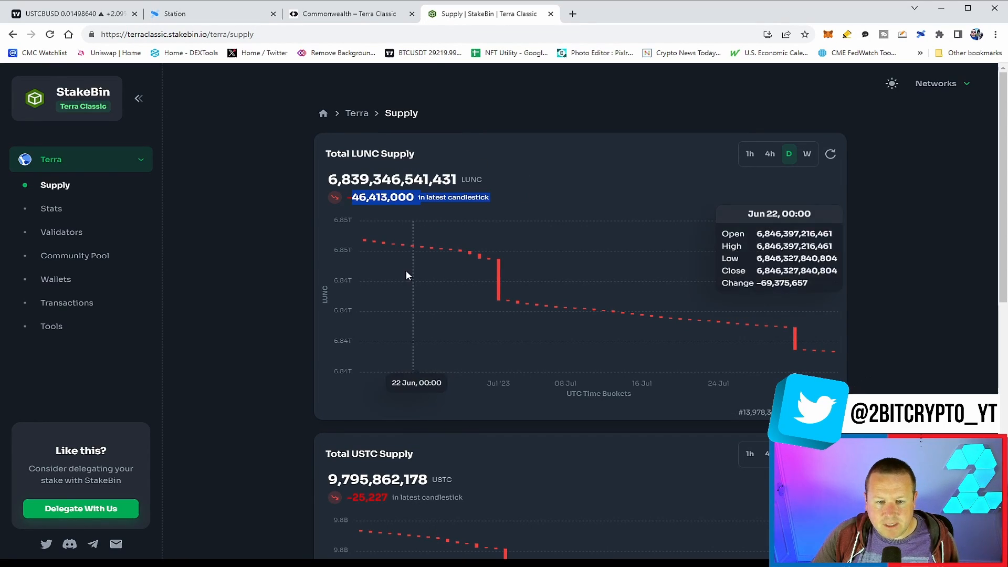
{"action": "mouse_move", "coordinate": [351, 514]}
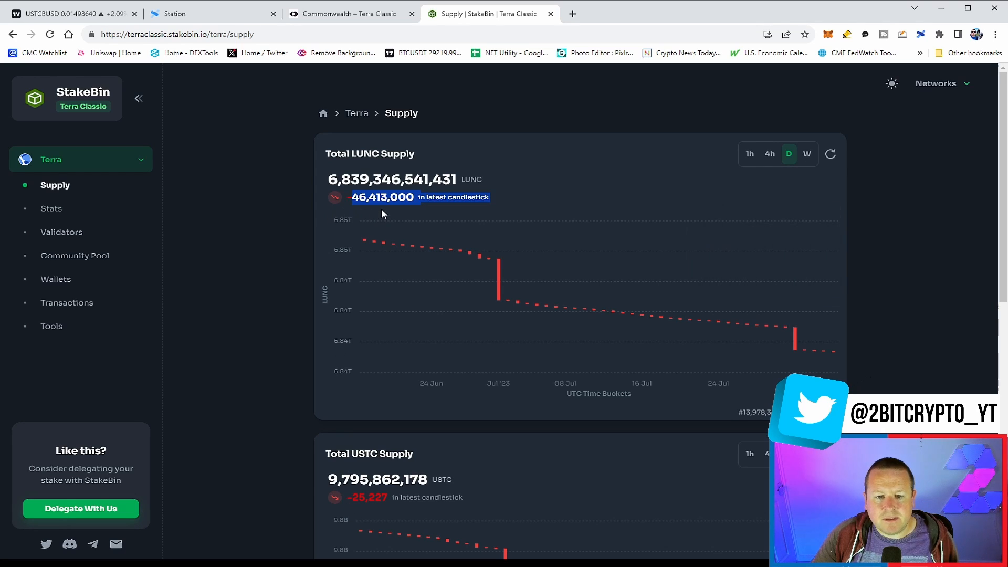
- Read through Commonwealth's Terra Classic discussions such as BURN TAX and TokenXplorer
{"action": "left_click", "coordinate": [348, 14]}
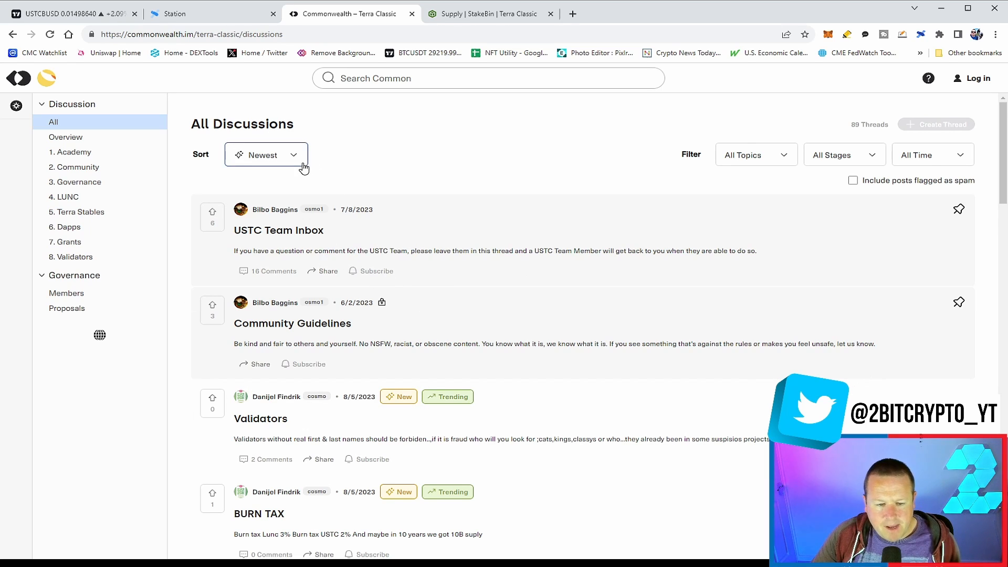
{"action": "scroll", "scroll_direction": "down", "scroll_amount": 3}
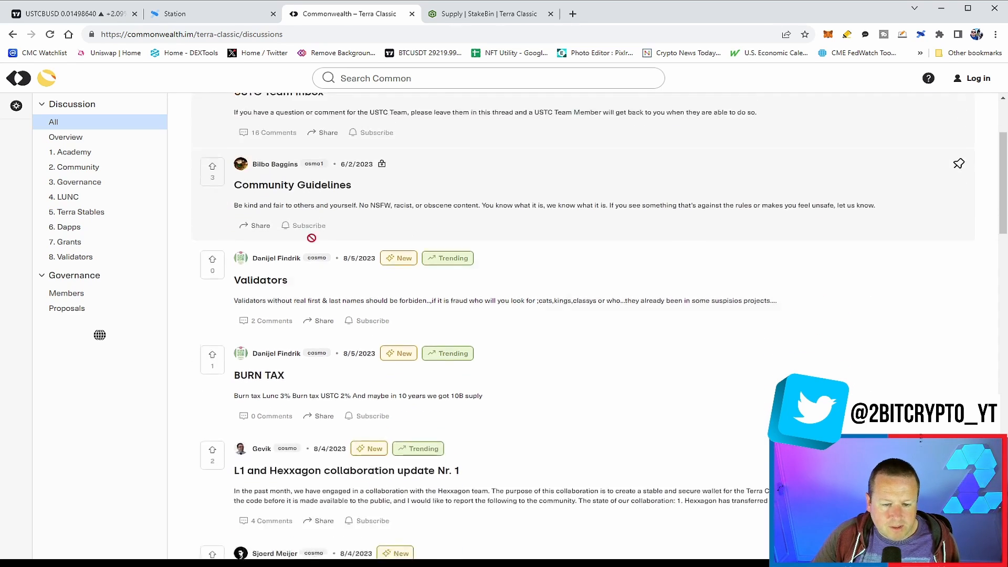
{"action": "scroll", "scroll_direction": "down", "scroll_amount": 3}
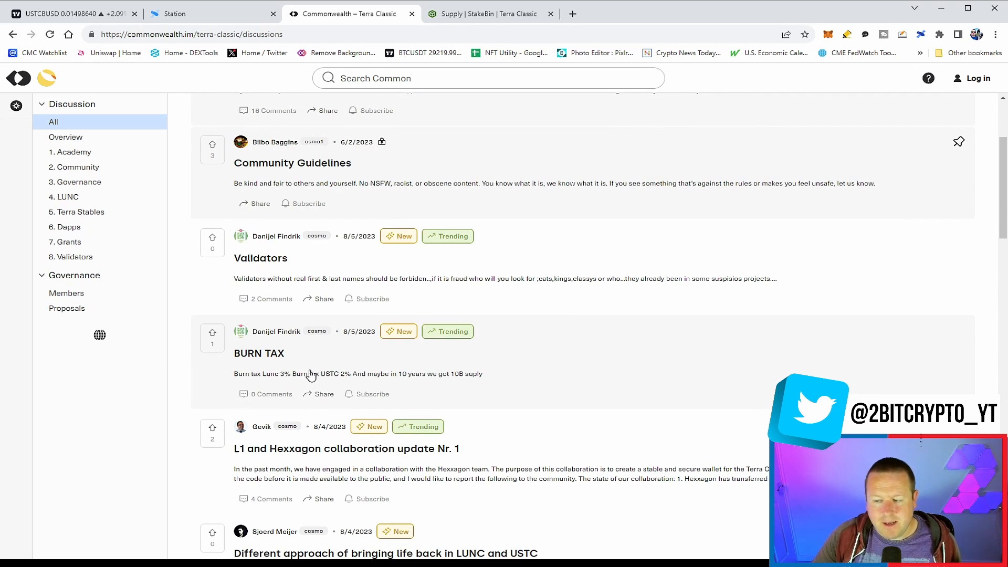
{"action": "mouse_move", "coordinate": [372, 298]}
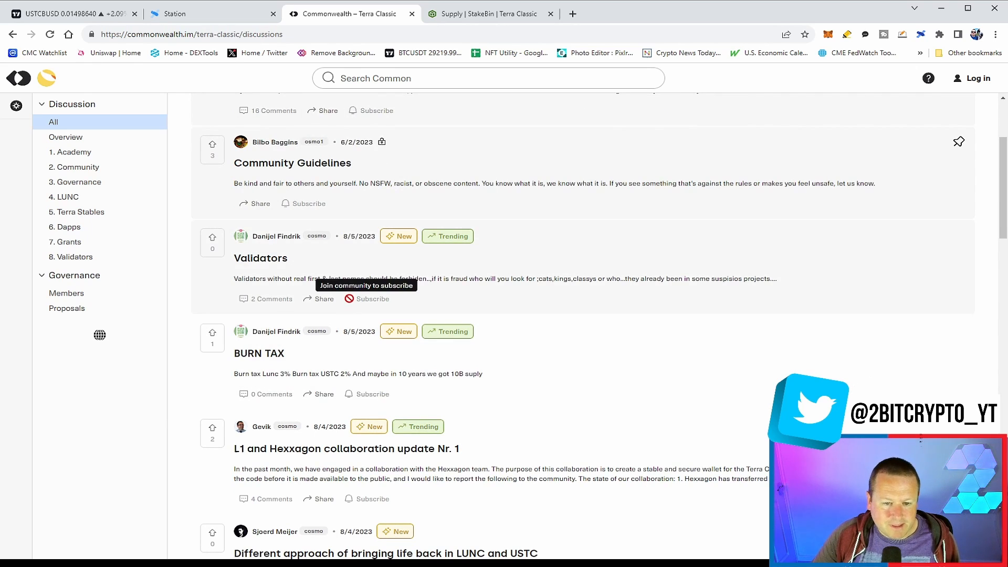
{"action": "scroll", "scroll_direction": "down", "scroll_amount": 3}
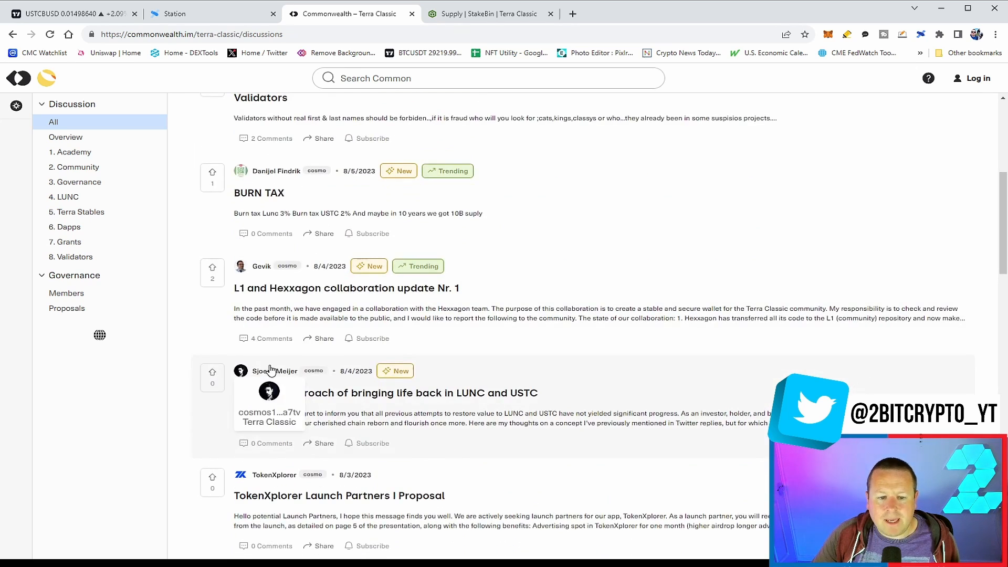
{"action": "mouse_move", "coordinate": [290, 315]}
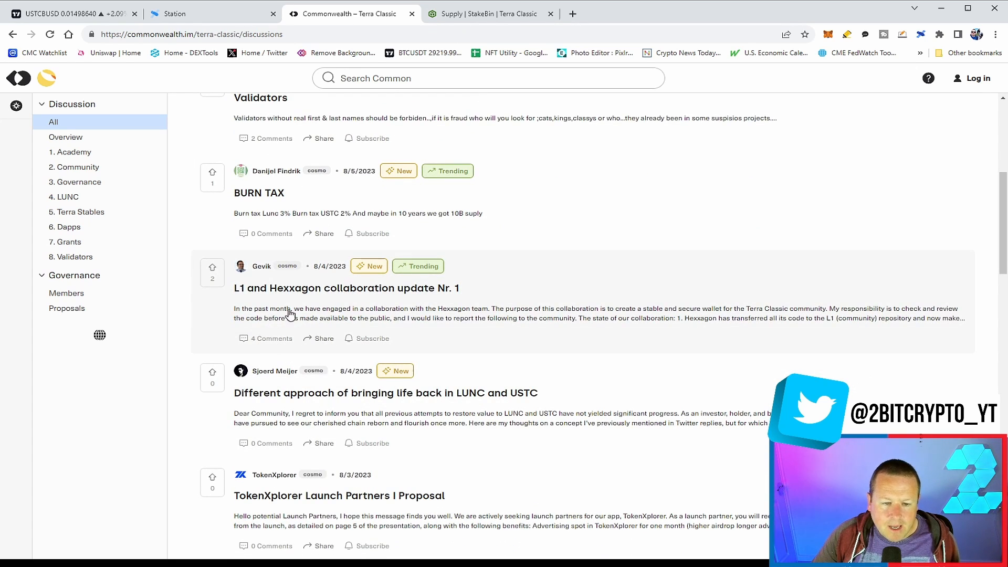
{"action": "mouse_move", "coordinate": [334, 320]}
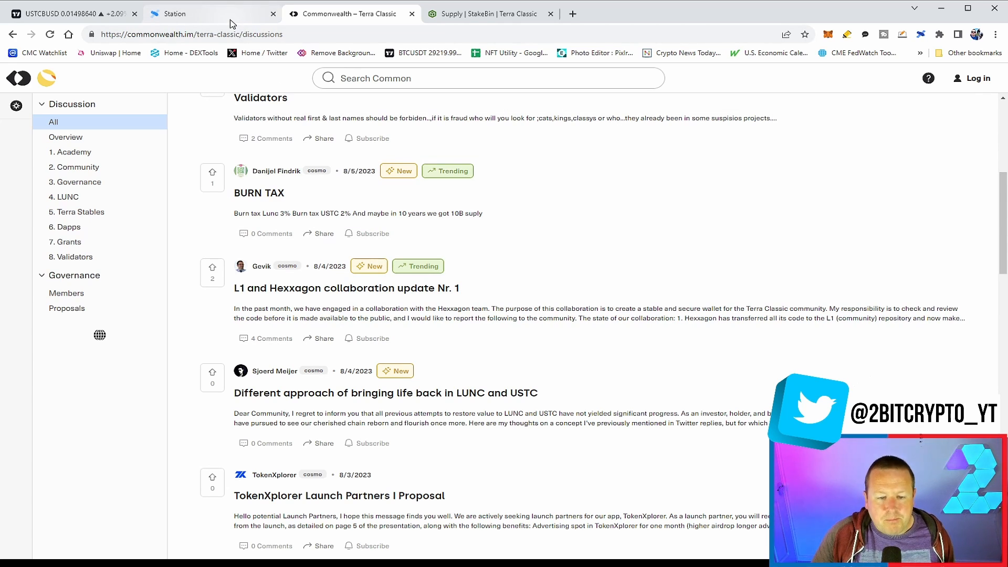
{"action": "mouse_move", "coordinate": [236, 18]}
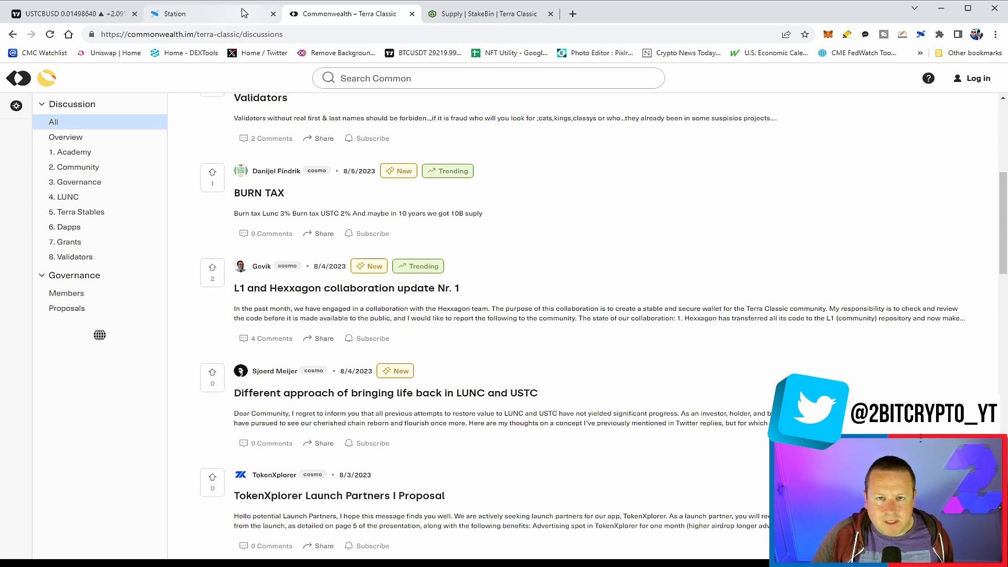
{"action": "mouse_move", "coordinate": [367, 139]}
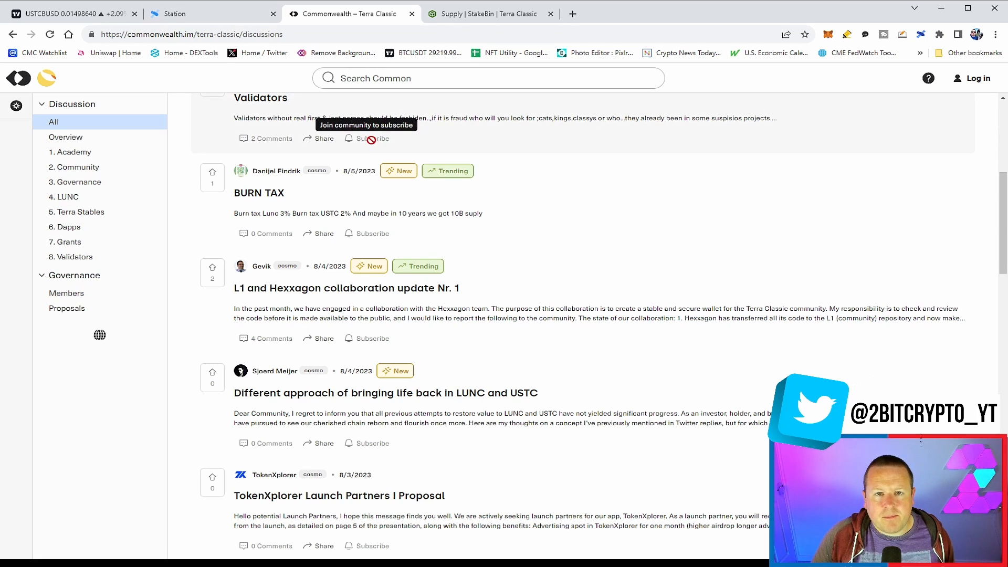
{"action": "mouse_move", "coordinate": [381, 110]}
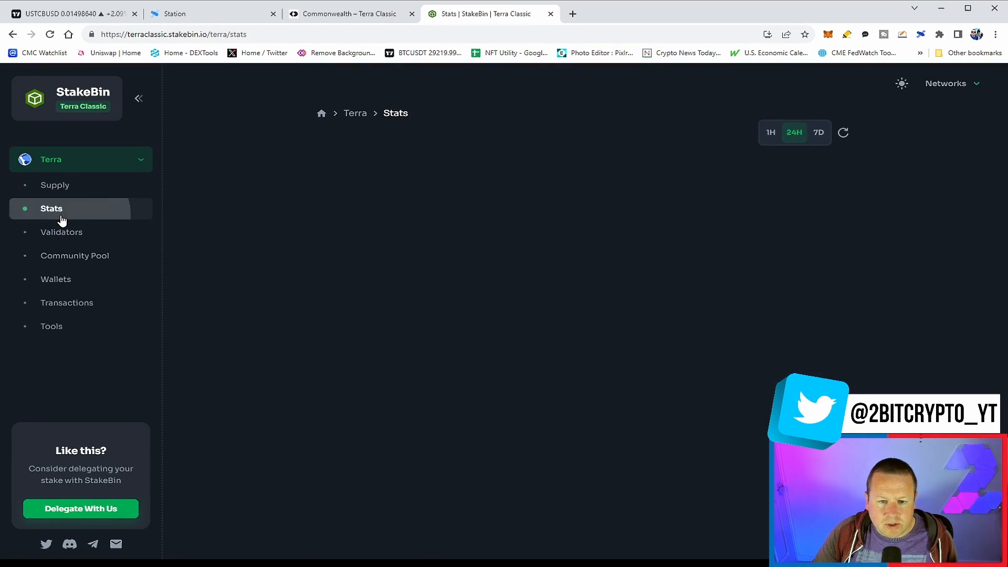
- View StakeBin's Terra Classic stats with supply, staking, block time and transaction cards
{"action": "left_click", "coordinate": [52, 207]}
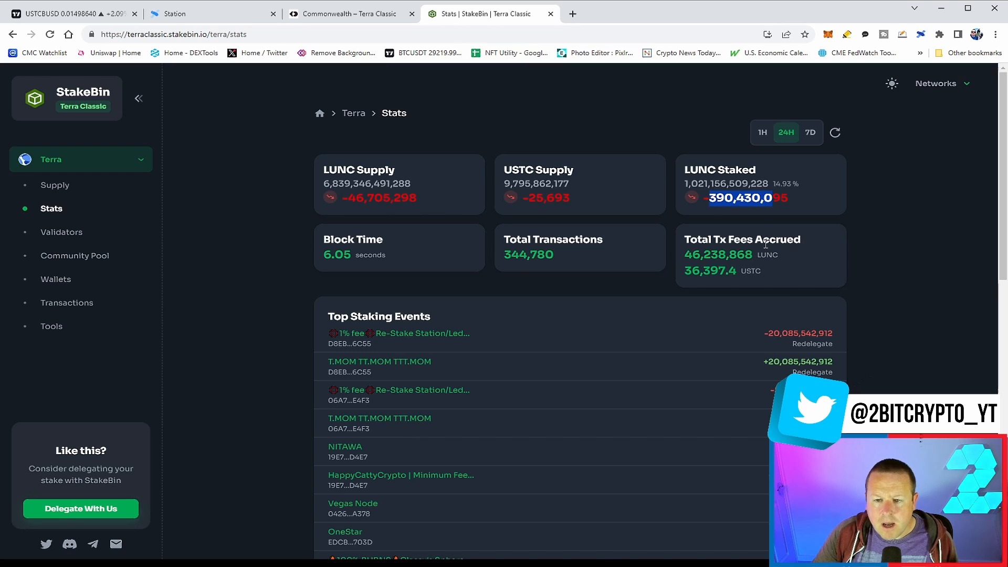
{"action": "mouse_move", "coordinate": [764, 245]}
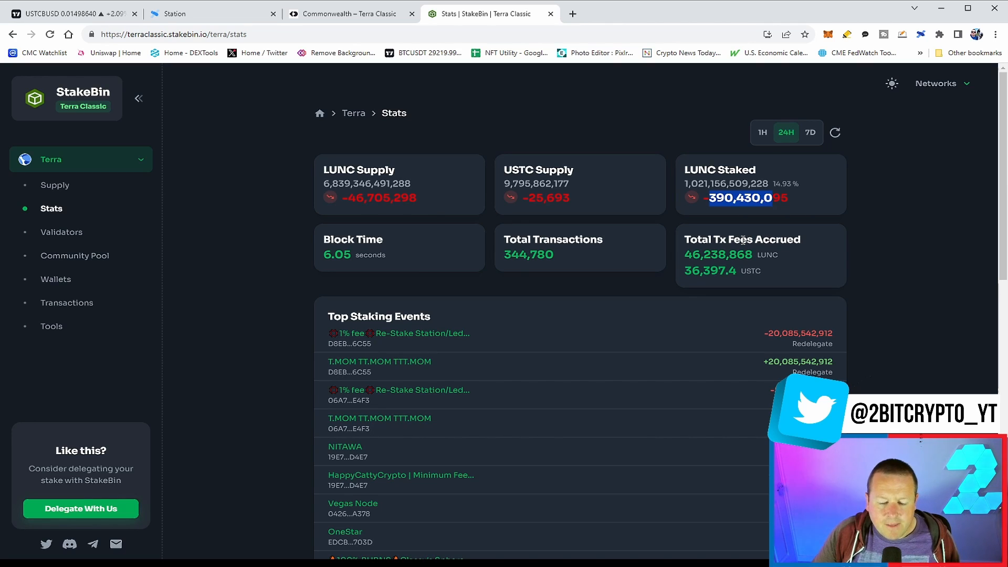
{"action": "mouse_move", "coordinate": [676, 367]}
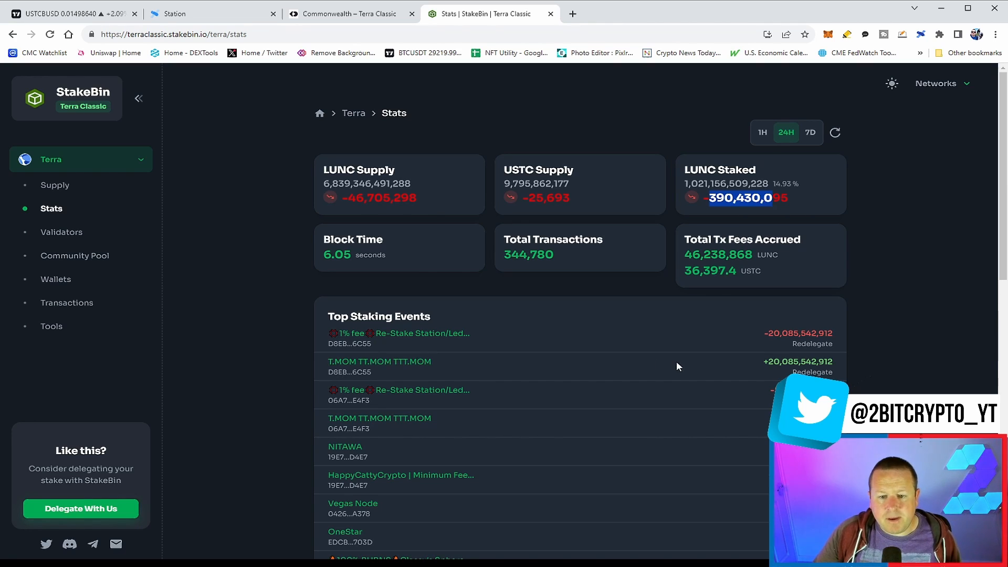
{"action": "mouse_move", "coordinate": [537, 312]}
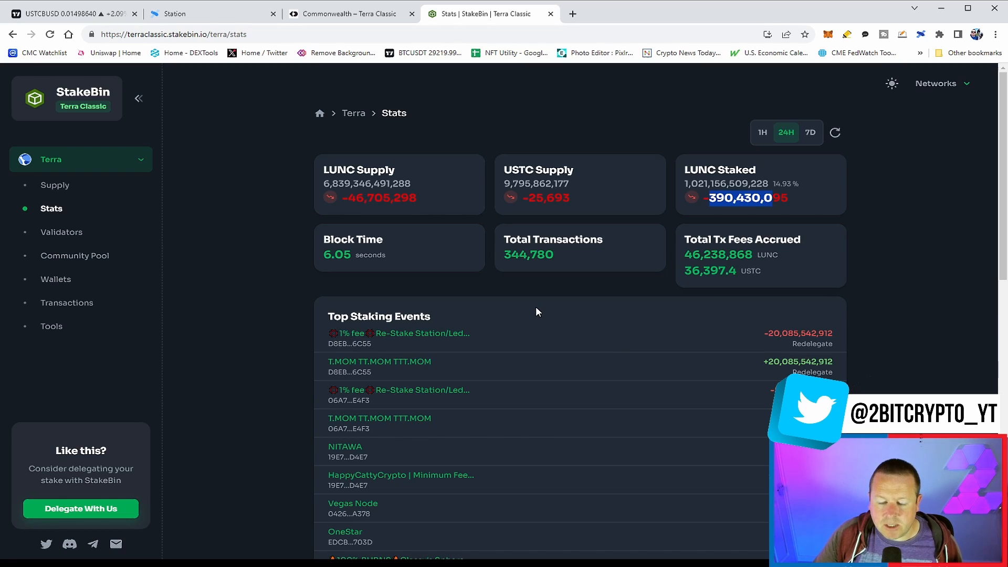
{"action": "mouse_move", "coordinate": [533, 308]}
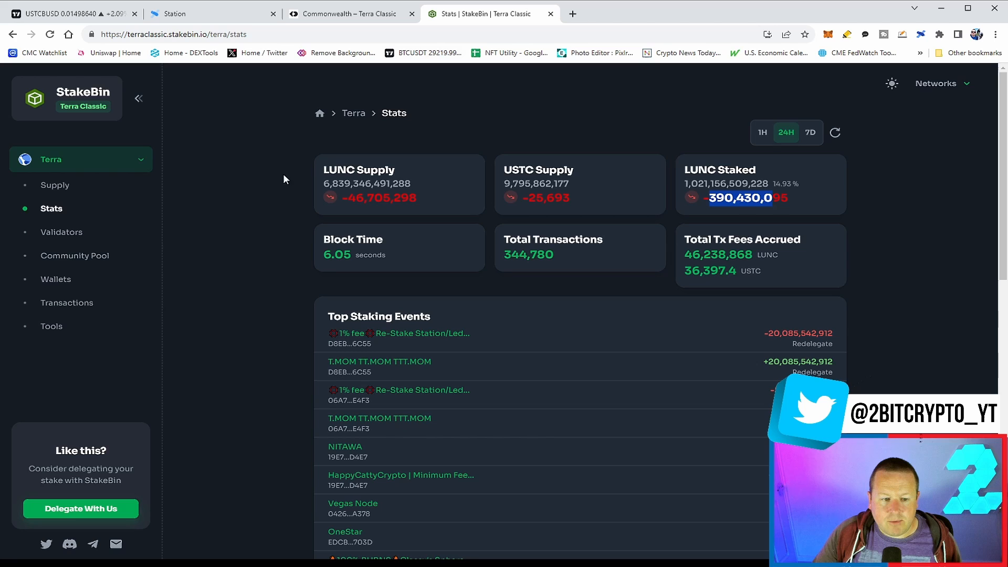
- Review the community pool balance over 3M, then return to Station's voting proposals
{"action": "left_click", "coordinate": [74, 255]}
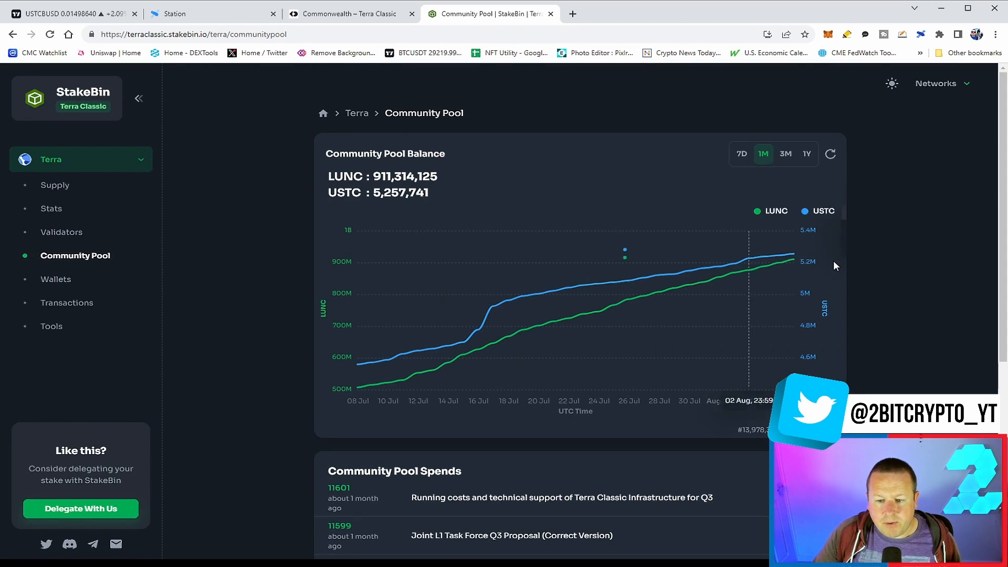
{"action": "mouse_move", "coordinate": [874, 311]}
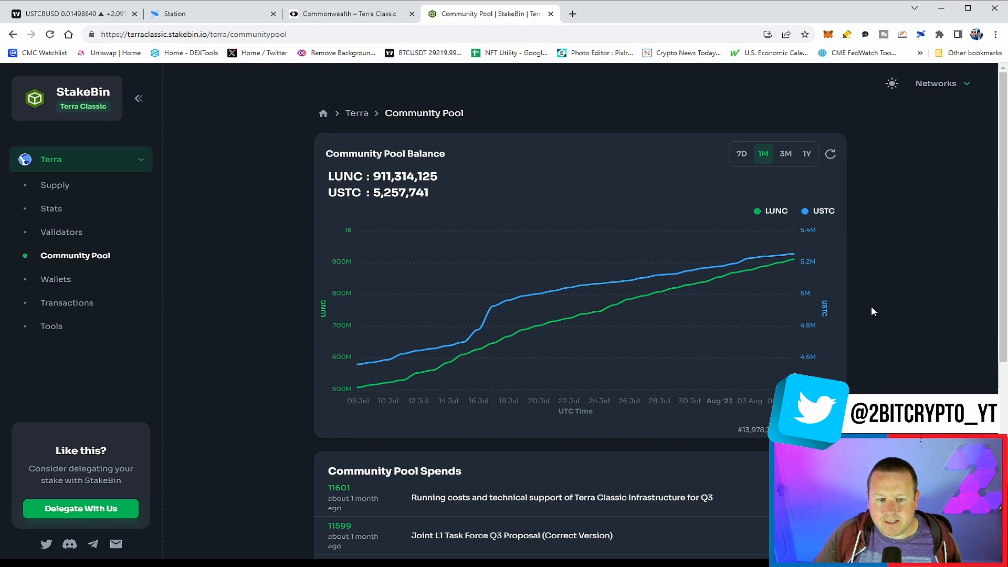
{"action": "mouse_move", "coordinate": [789, 264]}
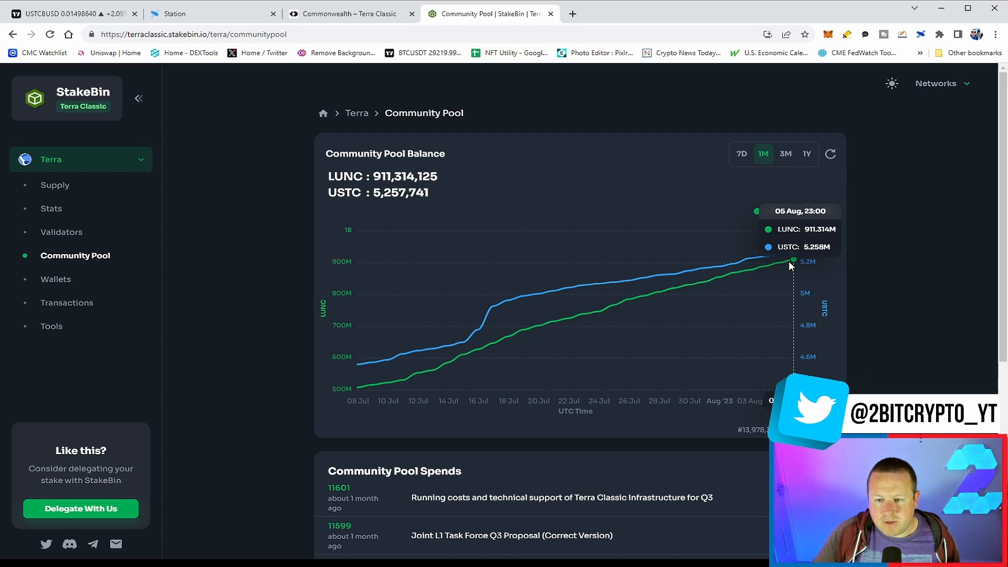
{"action": "left_click", "coordinate": [785, 153]}
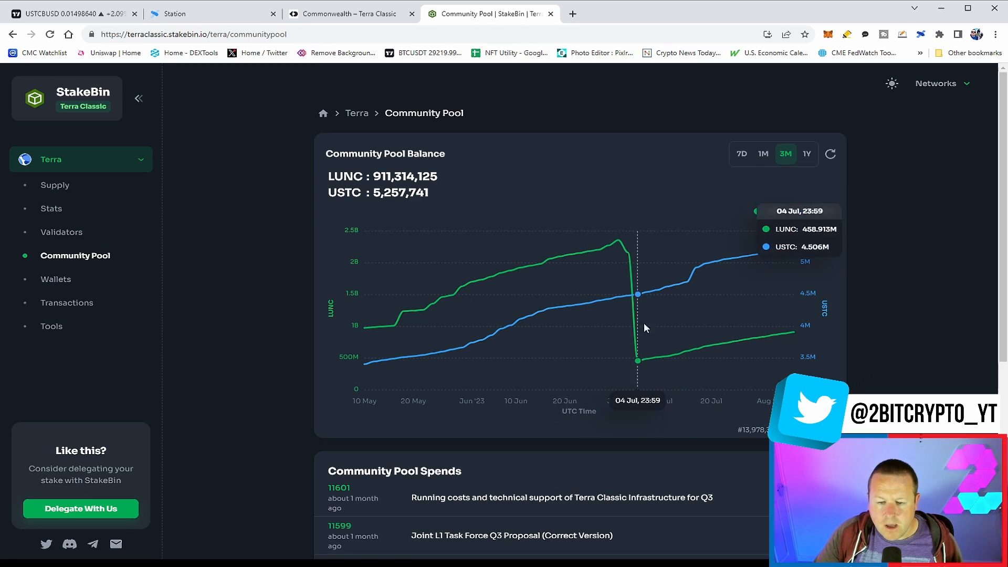
{"action": "mouse_move", "coordinate": [931, 324]}
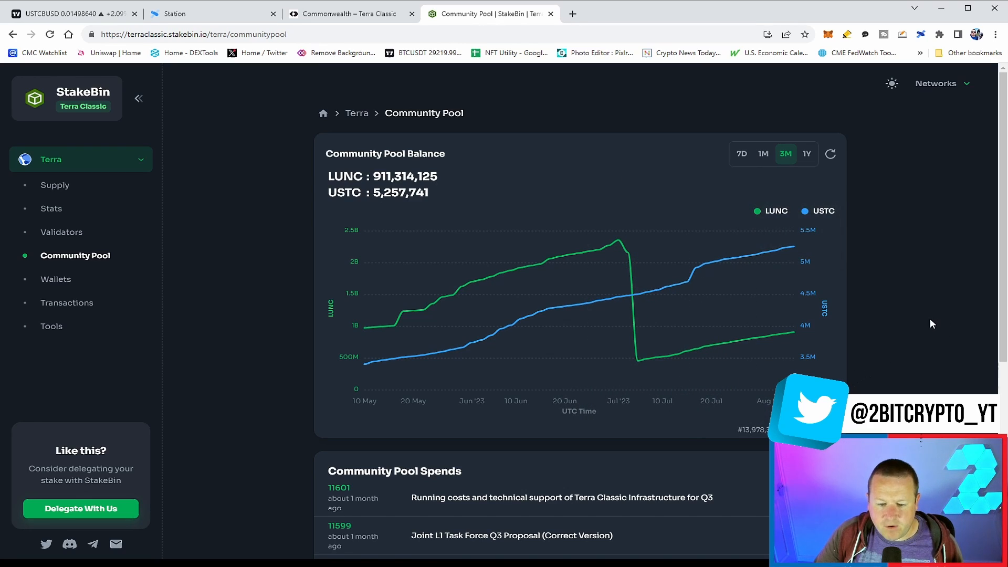
{"action": "mouse_move", "coordinate": [537, 136]}
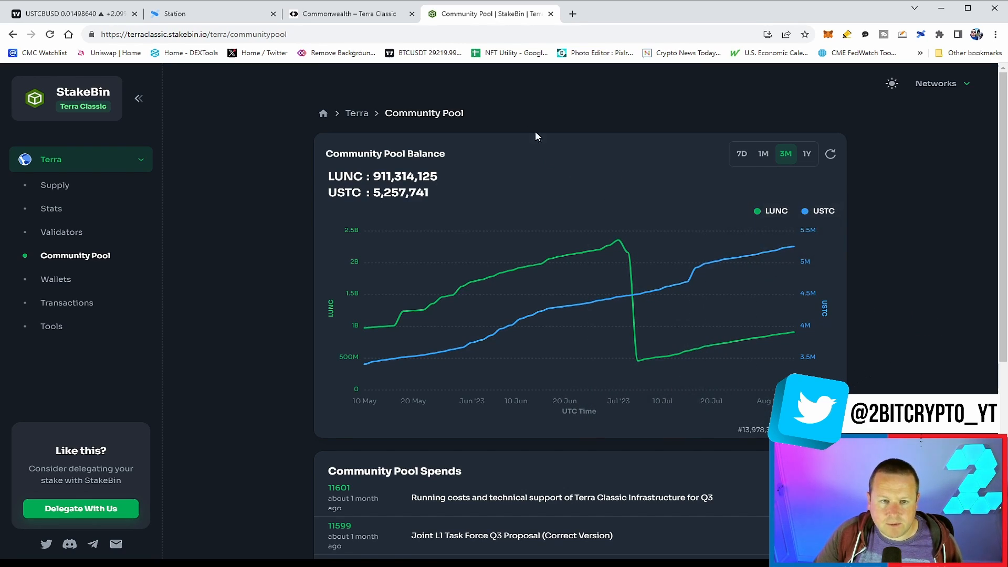
{"action": "left_click", "coordinate": [212, 13]}
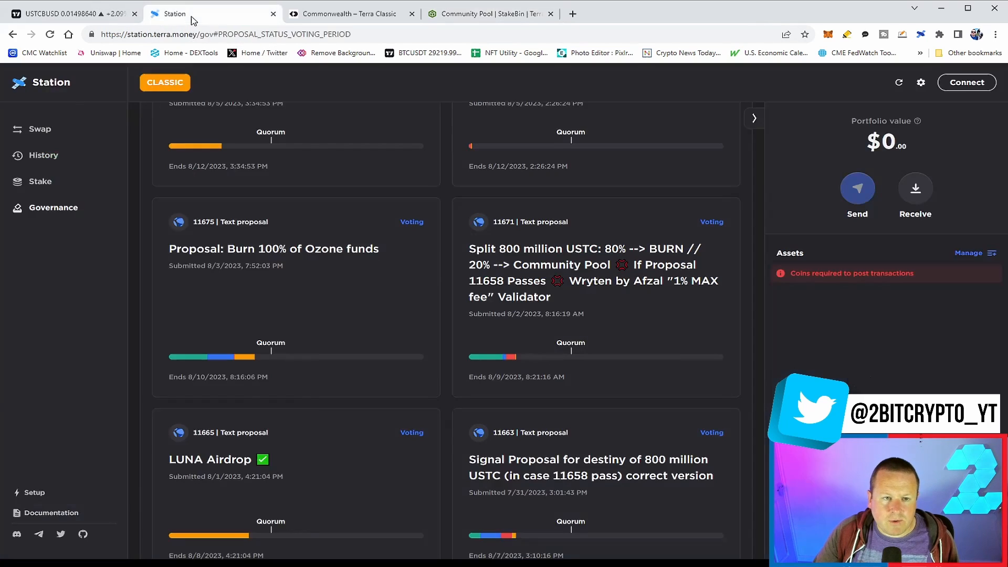
{"action": "mouse_move", "coordinate": [292, 182]}
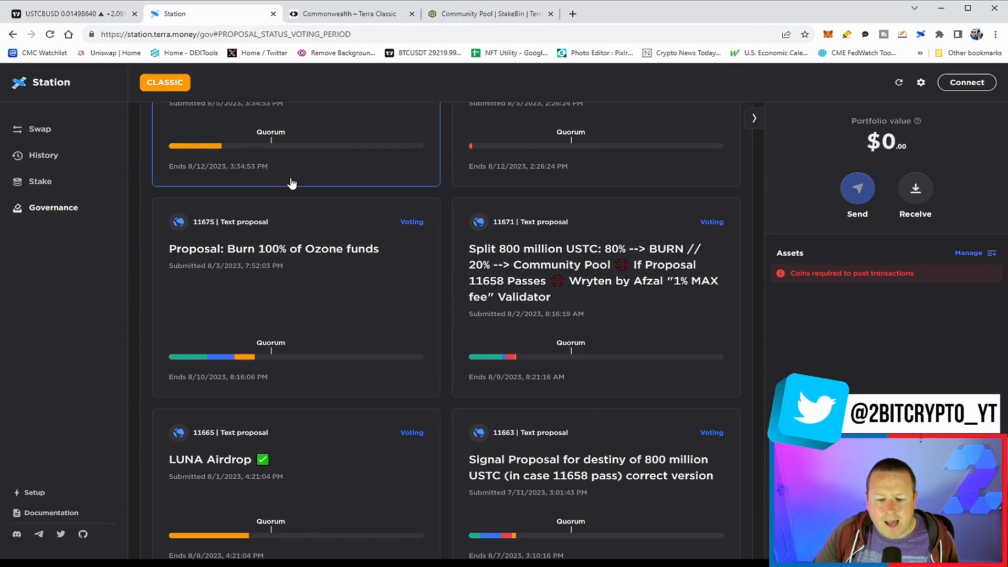
{"action": "mouse_move", "coordinate": [402, 250]}
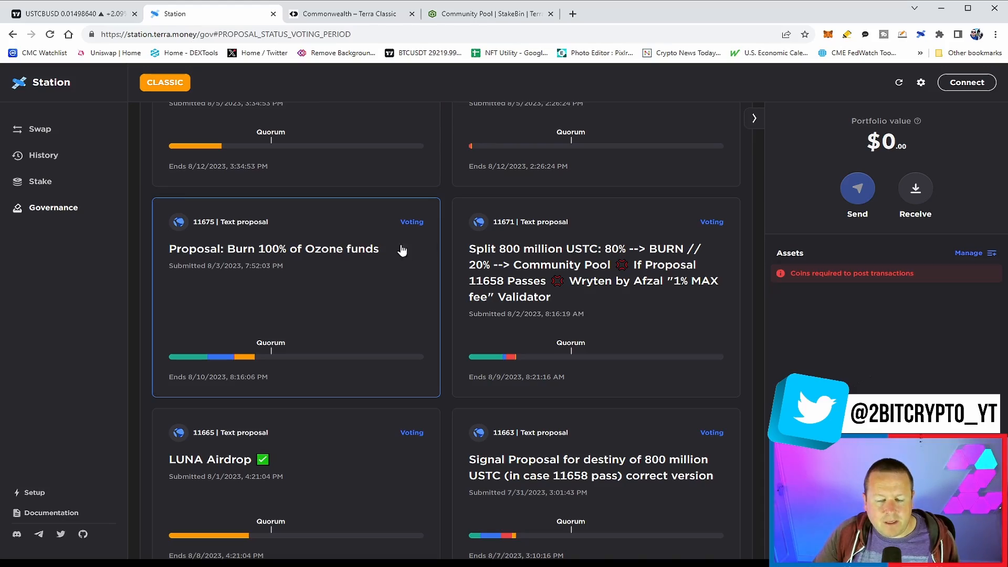